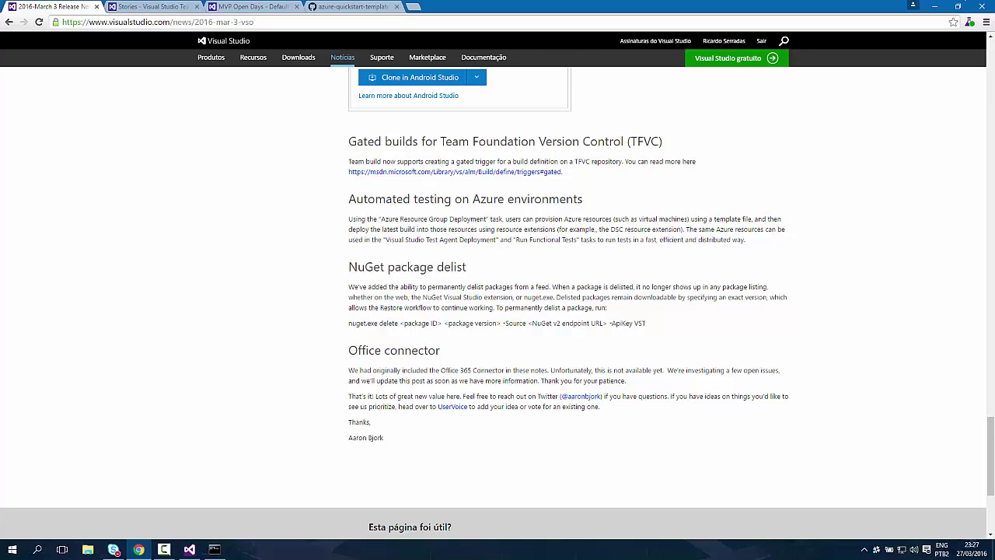
Return to the MVP Open Days release definition with the Azure Resource Group Deployment task shown.
{"action": "left_click", "coordinate": [257, 6]}
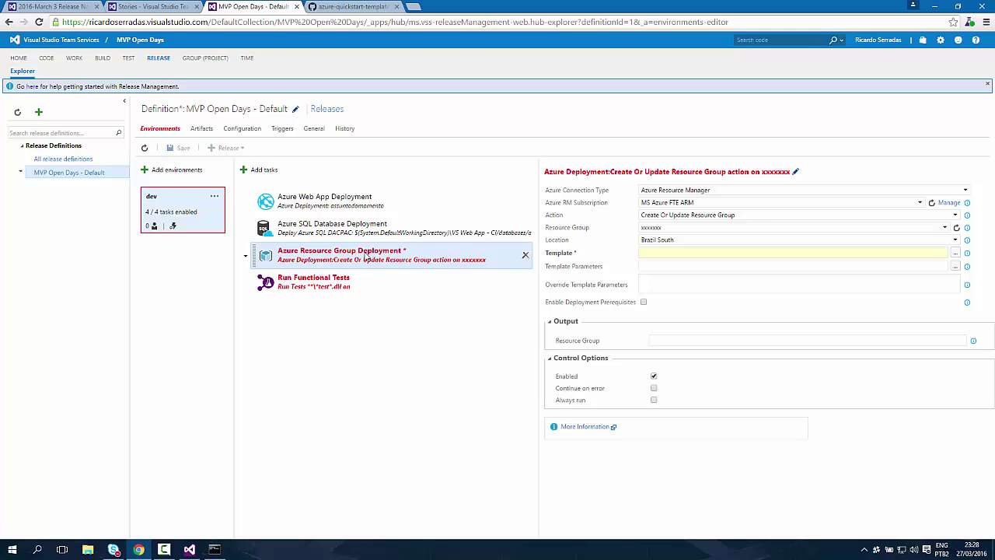
{"action": "mouse_move", "coordinate": [311, 265]}
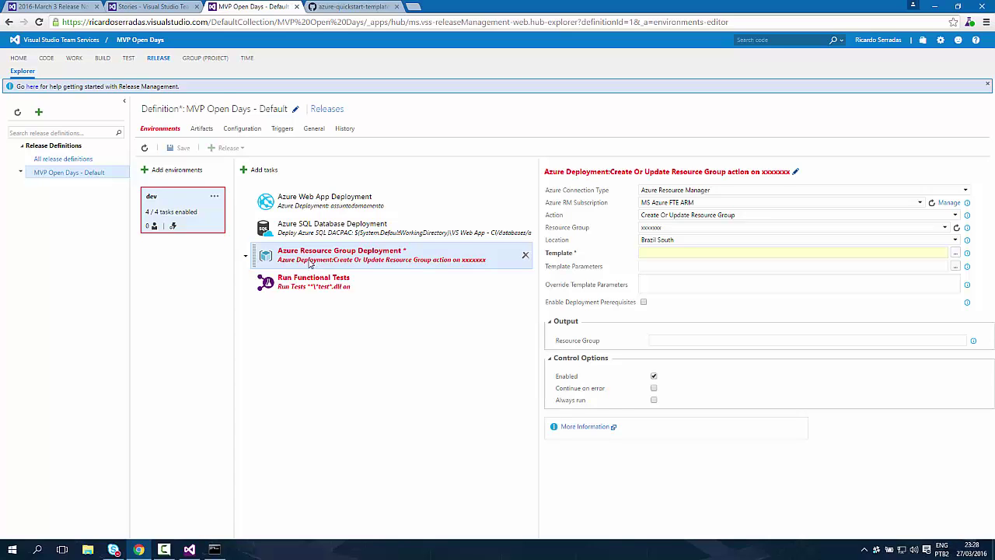
{"action": "mouse_move", "coordinate": [383, 255]}
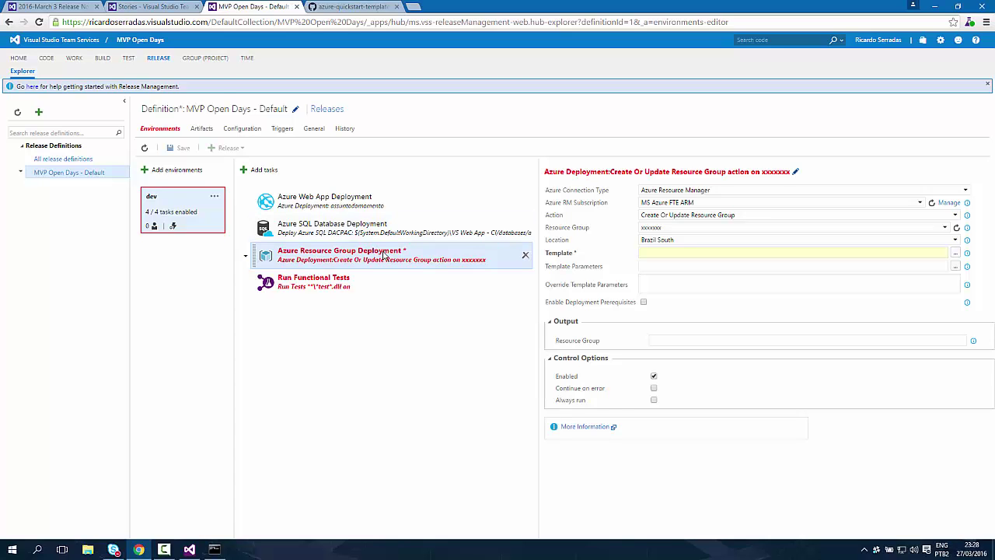
{"action": "mouse_move", "coordinate": [320, 257]}
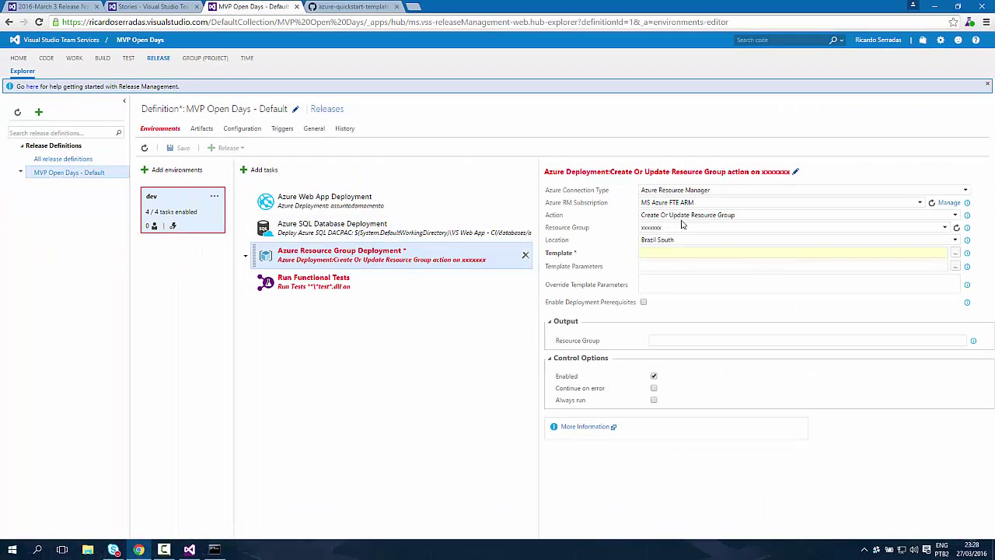
{"action": "left_click", "coordinate": [965, 190]}
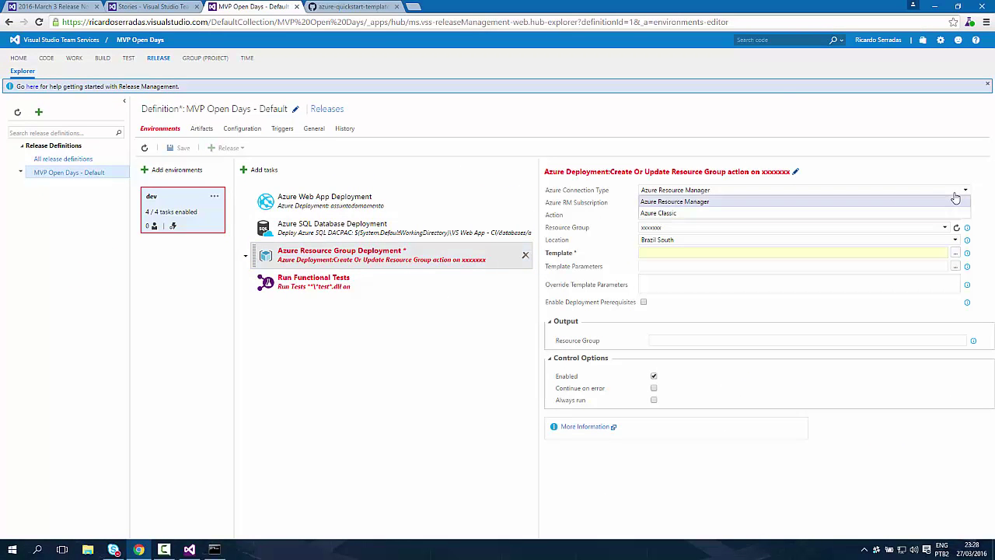
{"action": "mouse_move", "coordinate": [899, 211]}
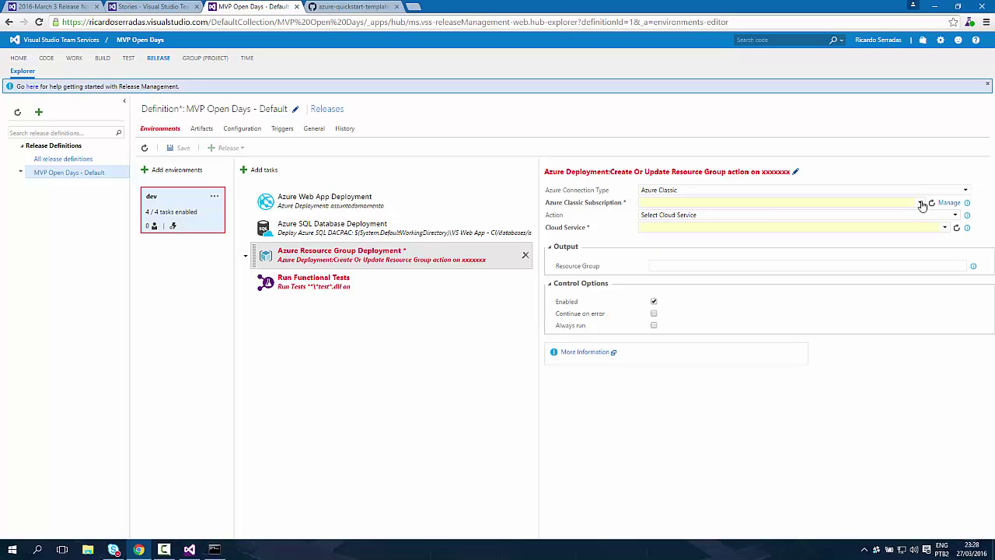
{"action": "mouse_move", "coordinate": [924, 193]}
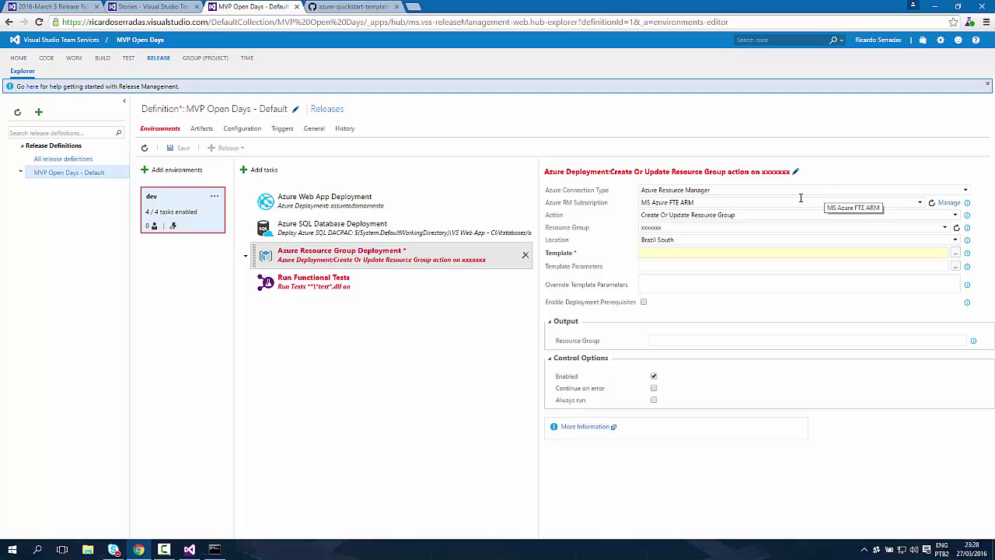
{"action": "mouse_move", "coordinate": [705, 202]}
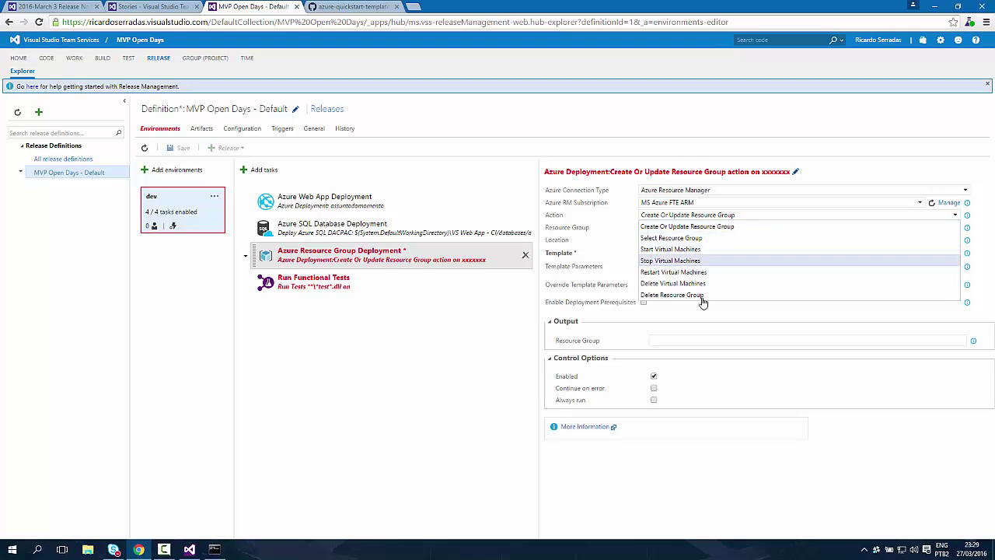
{"action": "mouse_move", "coordinate": [800, 249]}
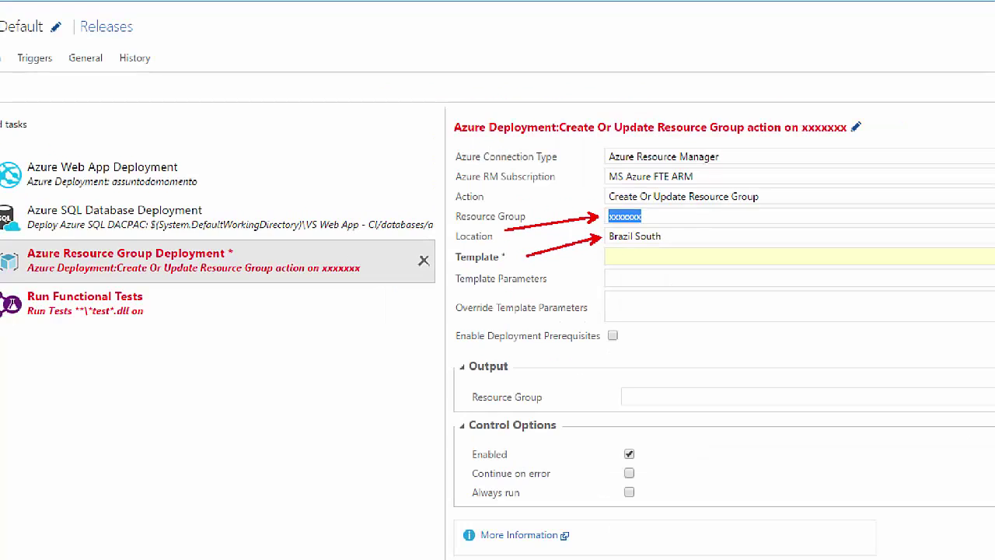
Browse linked artifacts for the template, reaching the 201-vm-winrm-windows folder with azuredeploy.json.
{"action": "left_click", "coordinate": [956, 255]}
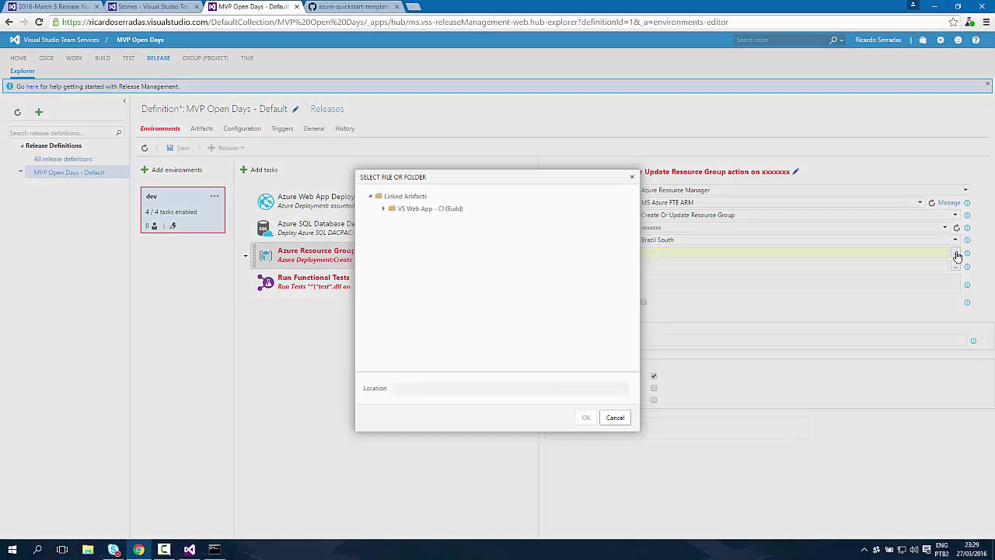
{"action": "mouse_move", "coordinate": [472, 196]}
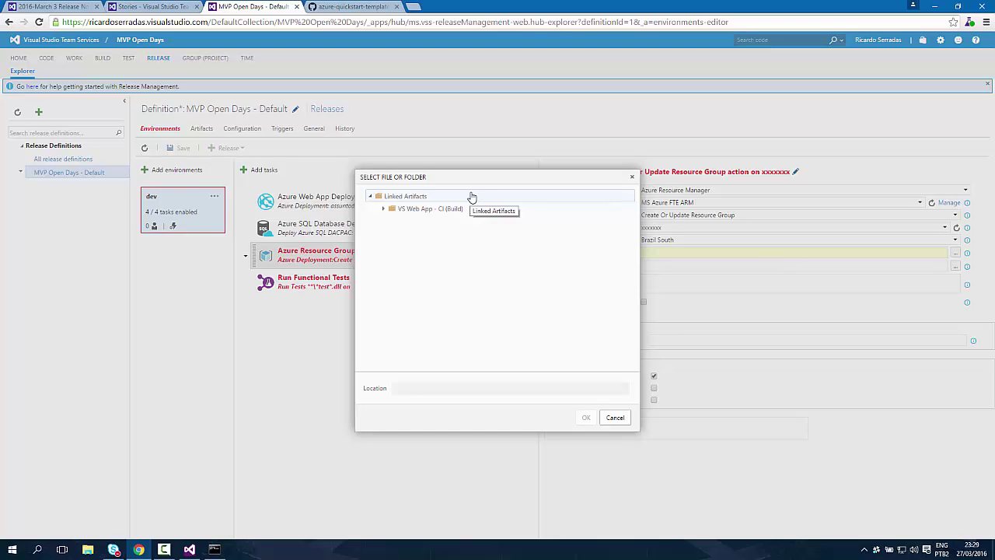
{"action": "left_click", "coordinate": [614, 416]}
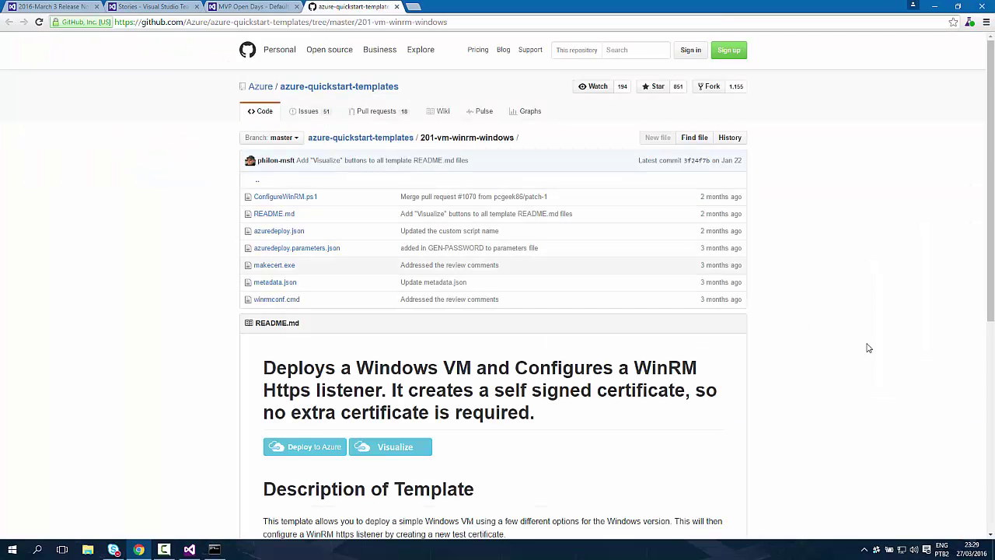
{"action": "mouse_move", "coordinate": [864, 342]}
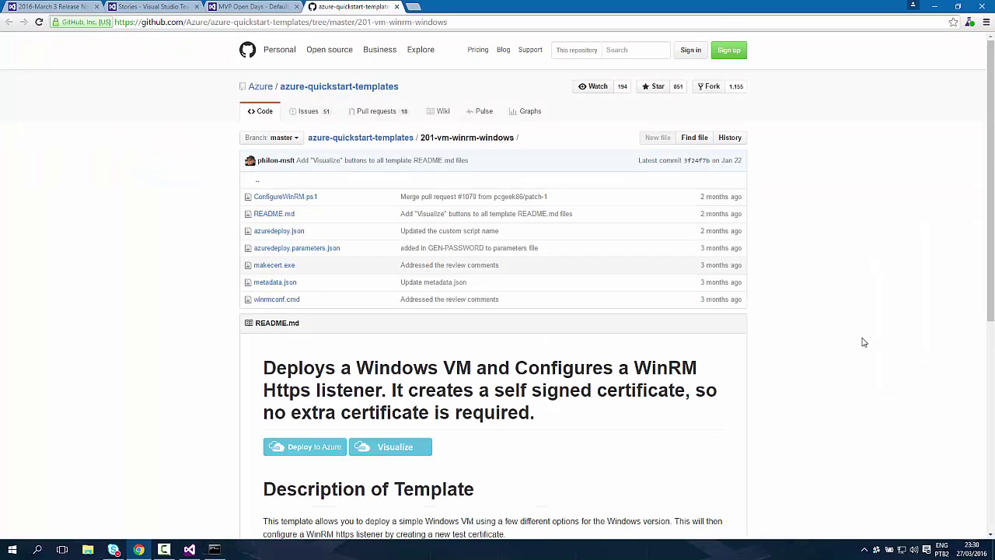
Go back from the GitHub quickstart template to the release definition's deployment task.
{"action": "left_click", "coordinate": [267, 6]}
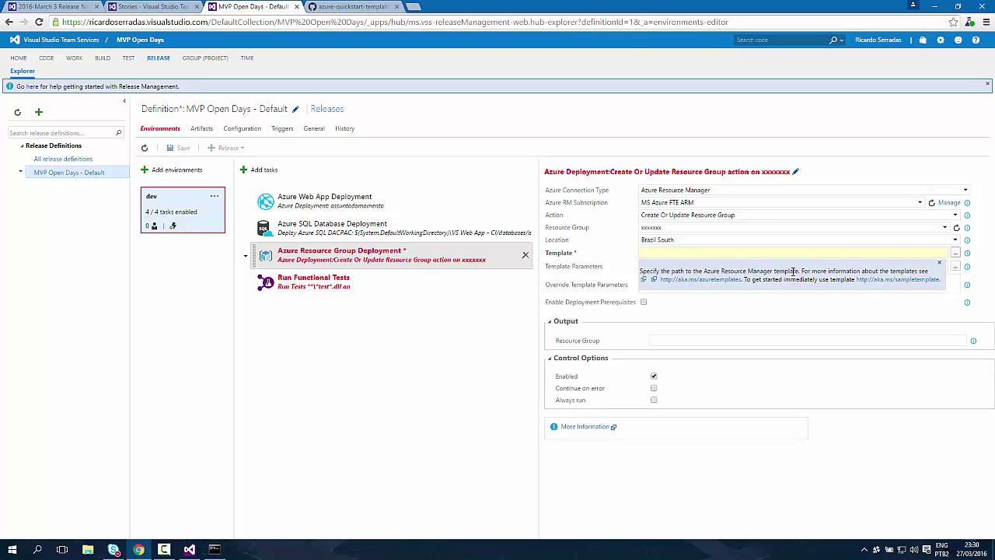
{"action": "mouse_move", "coordinate": [858, 287]}
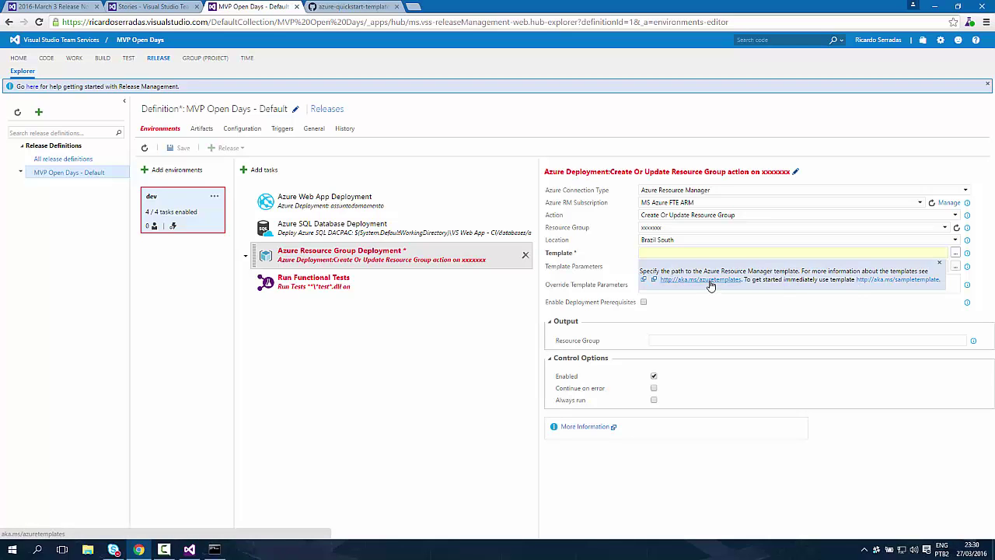
{"action": "mouse_move", "coordinate": [867, 286]}
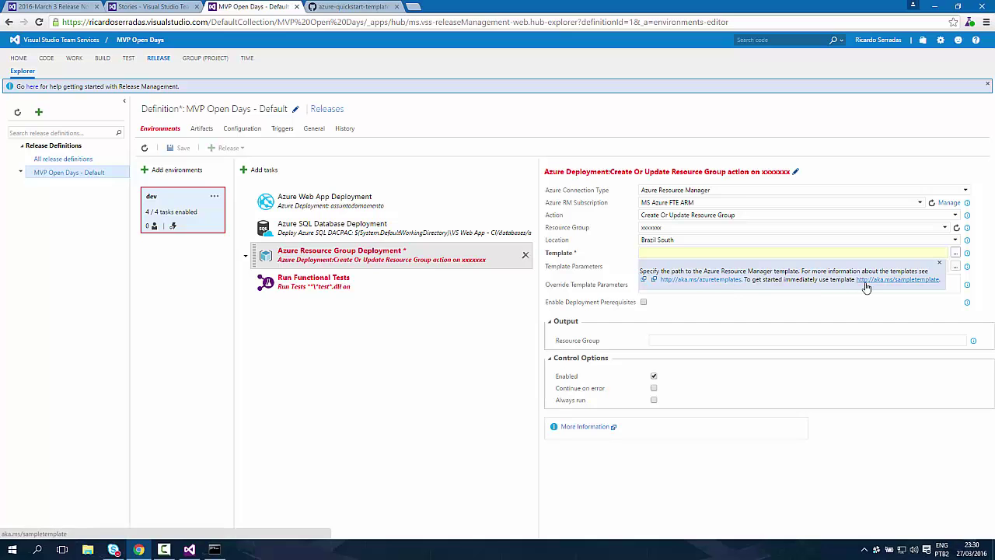
{"action": "mouse_move", "coordinate": [563, 96]}
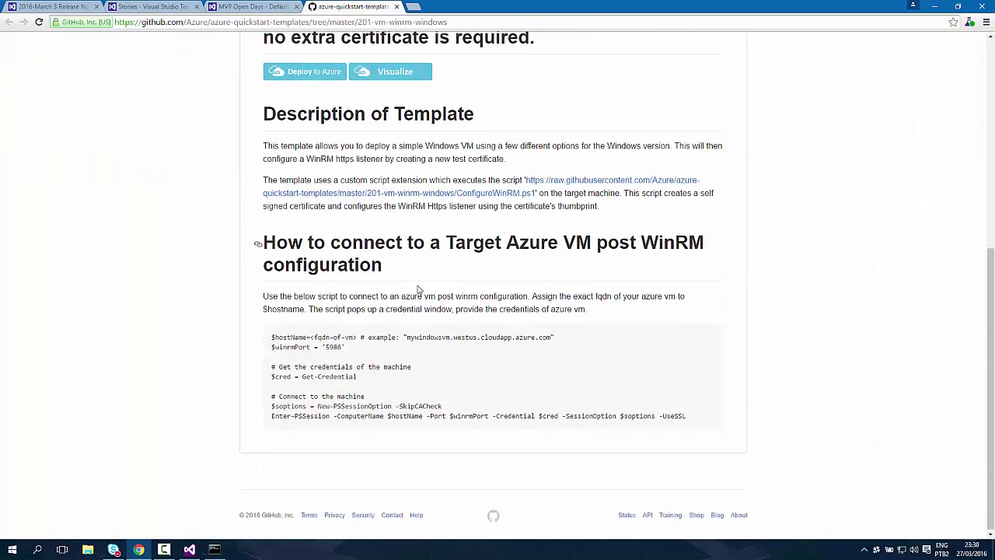
Review the WinRM template README, then return to the release definition.
{"action": "scroll", "scroll_direction": "up", "scroll_amount": 3}
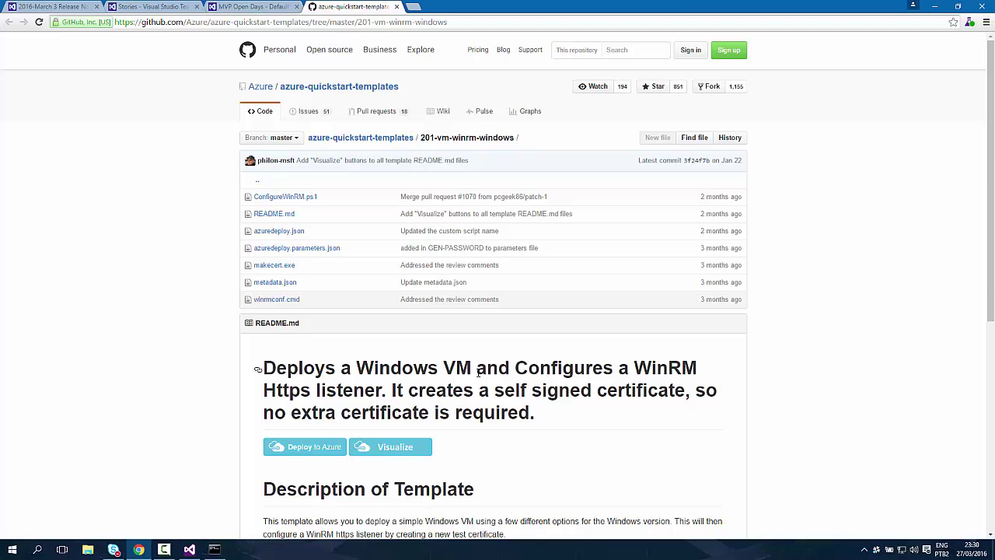
{"action": "left_click", "coordinate": [249, 6]}
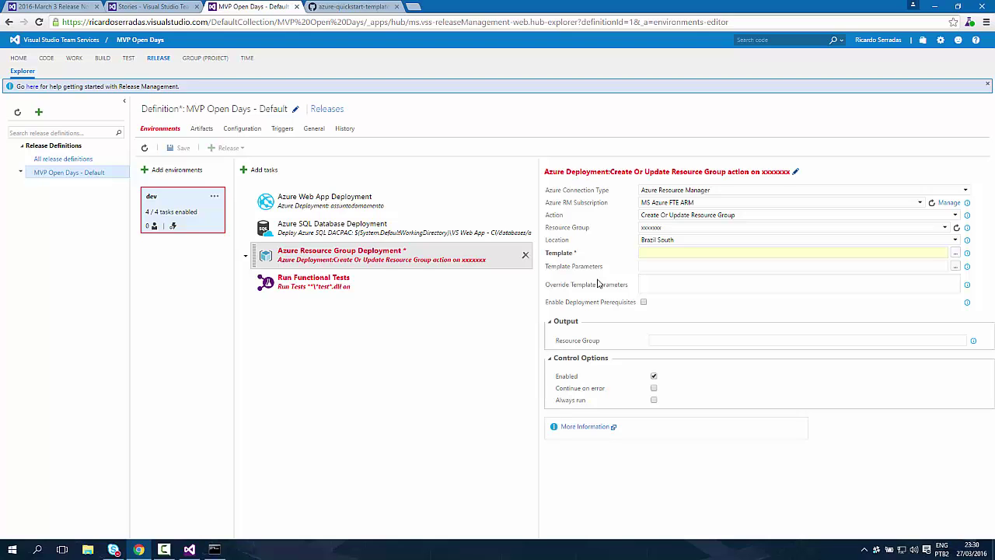
Review the Run Functional Tests task's Machines, Test Drop Location and Execution Options fields.
{"action": "left_click", "coordinate": [314, 282]}
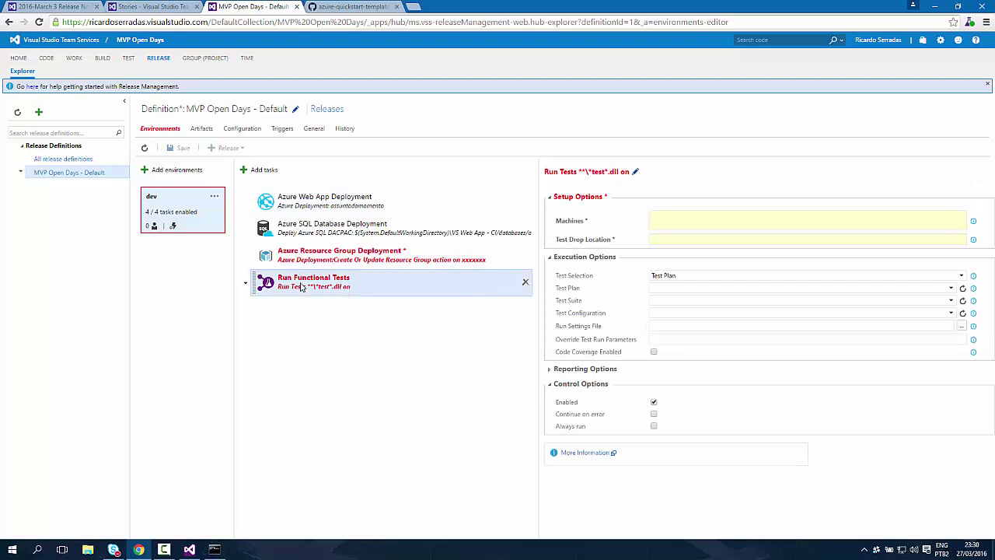
{"action": "mouse_move", "coordinate": [407, 384]}
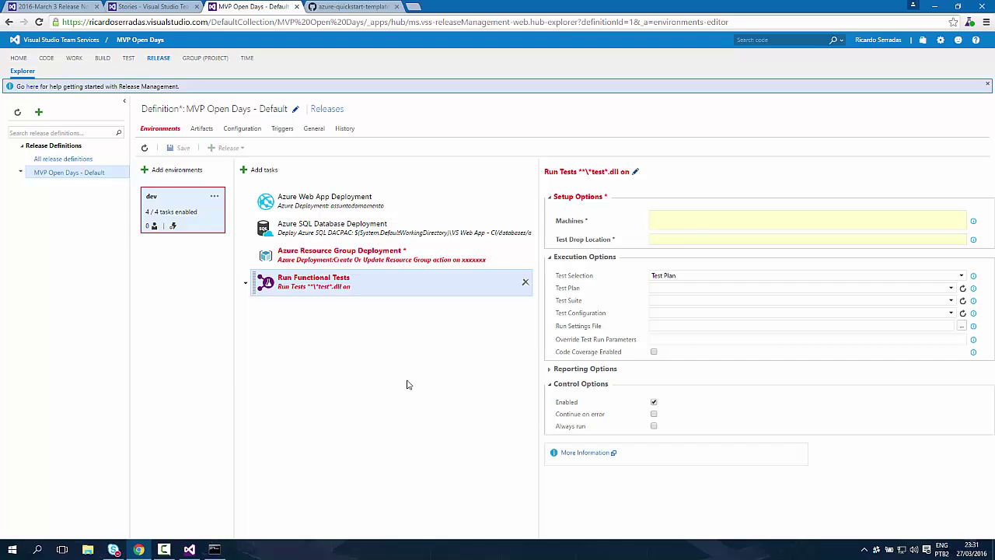
{"action": "left_click", "coordinate": [805, 221]}
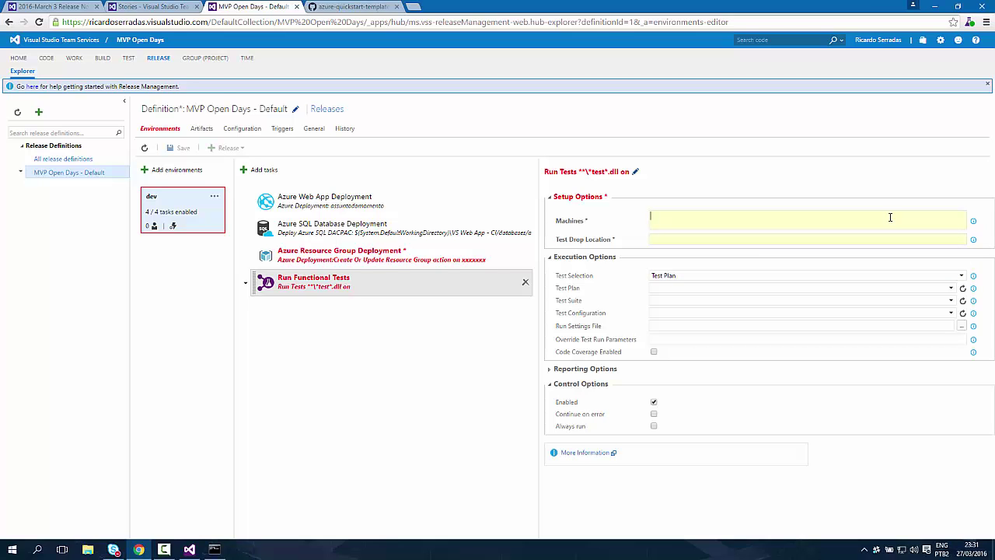
{"action": "left_click", "coordinate": [805, 239]}
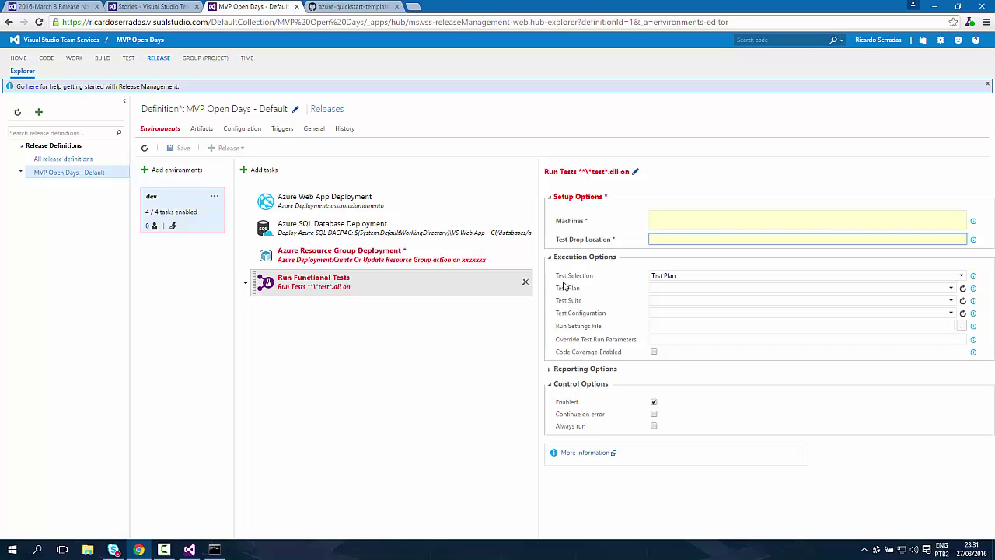
{"action": "mouse_move", "coordinate": [615, 329]}
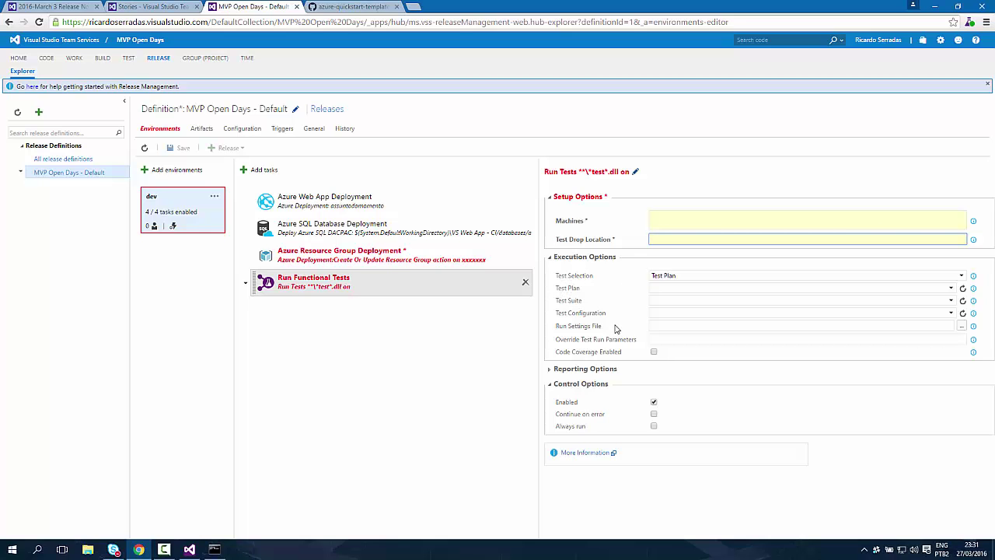
{"action": "left_click", "coordinate": [805, 240]}
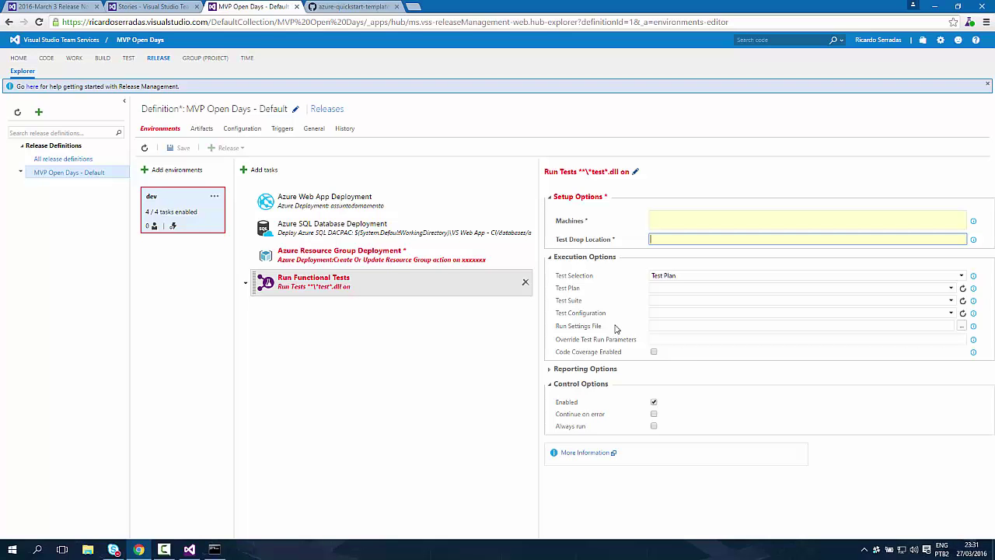